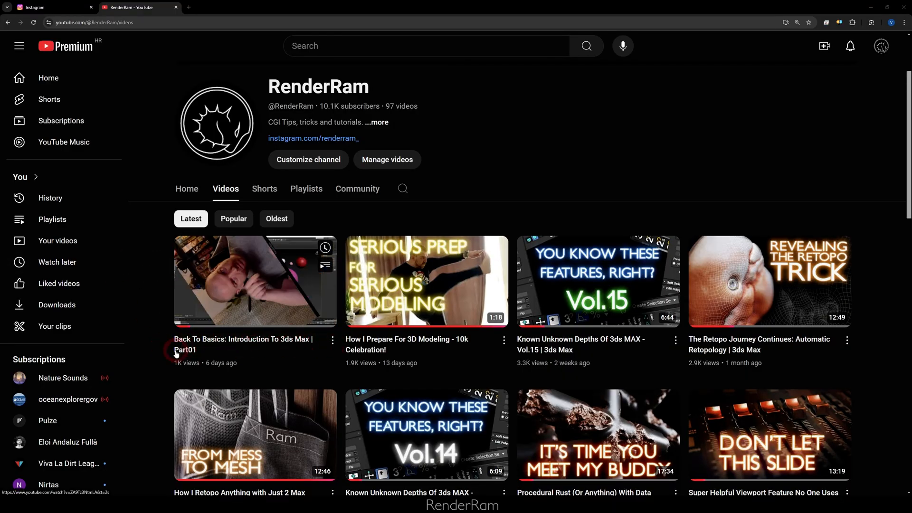
# Step: Scroll the RenderRam channel page, open its Playlists tab, and switch browser tabs
pyautogui.scroll(-3)
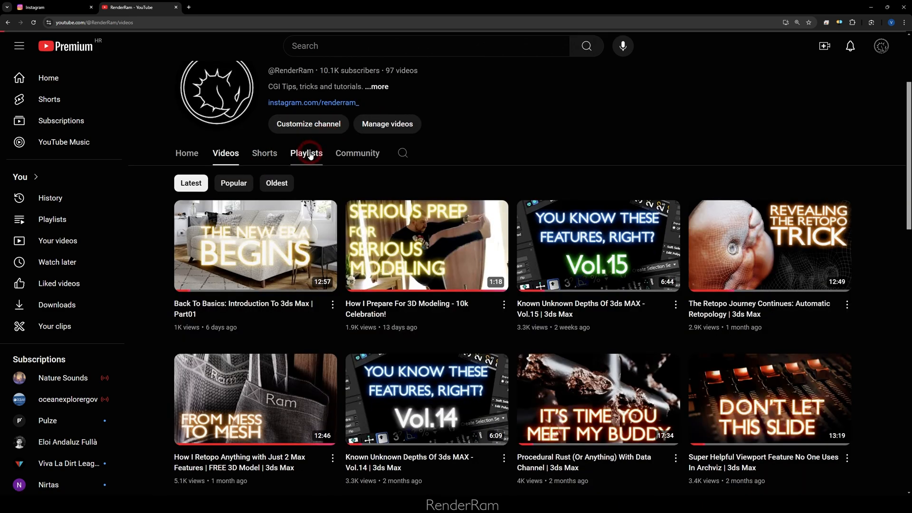
pyautogui.click(307, 153)
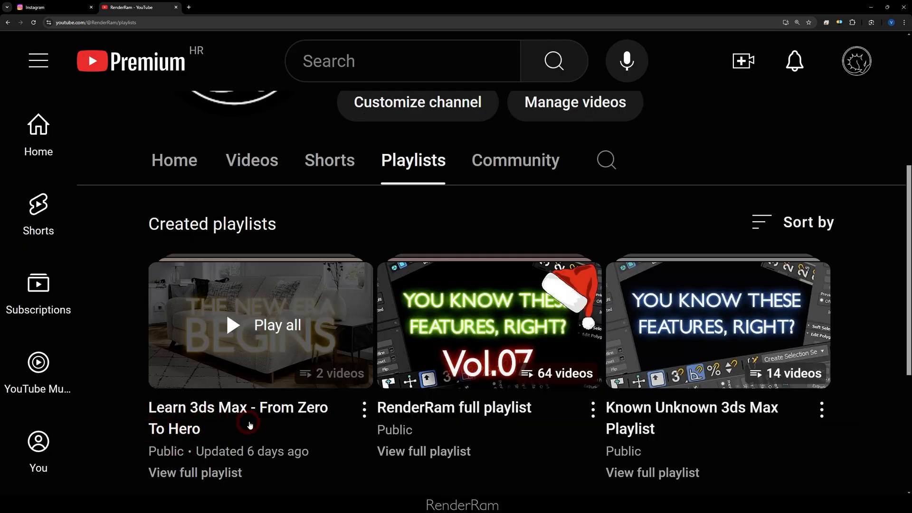
pyautogui.click(52, 7)
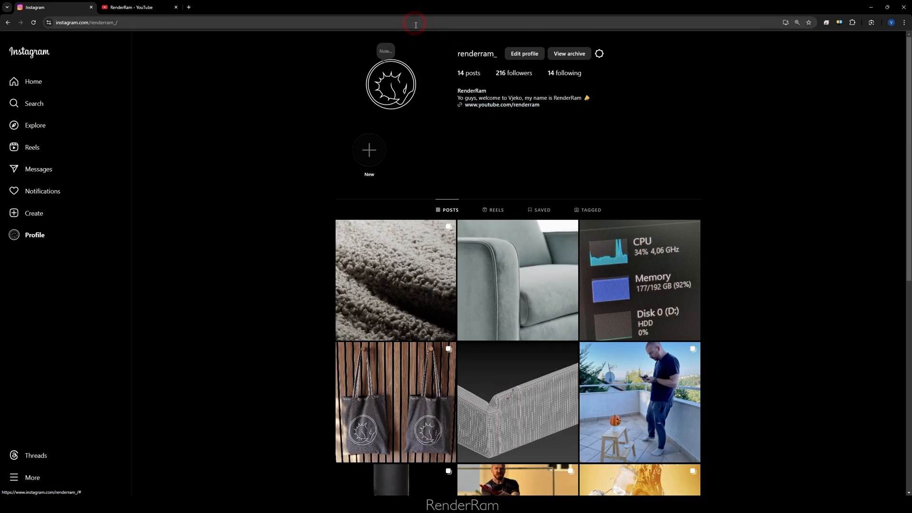
# Step: Switch to the Instagram tab showing the renderram_ profile grid
pyautogui.click(128, 8)
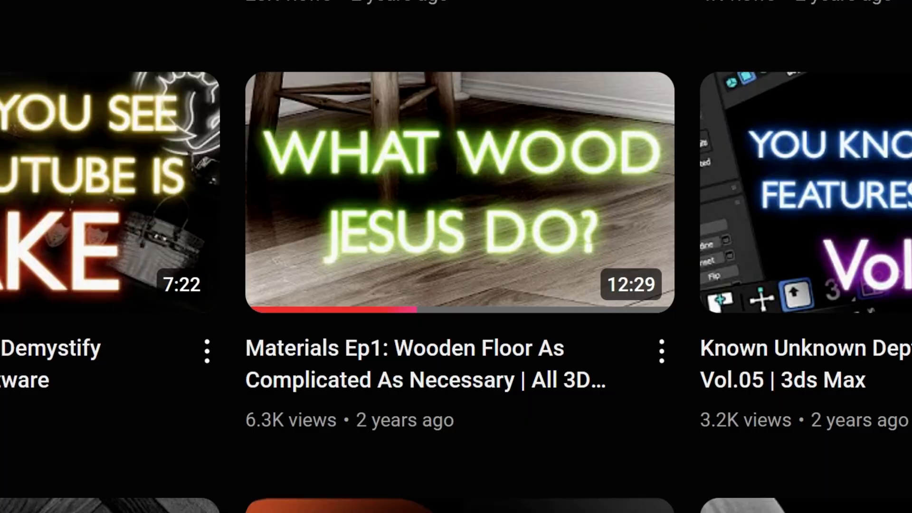
pyautogui.moveTo(366, 360)
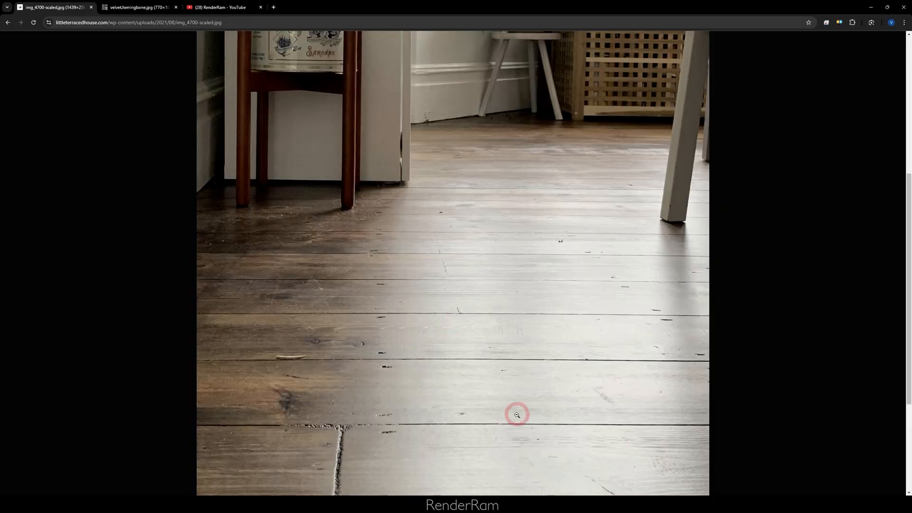
pyautogui.moveTo(641, 438)
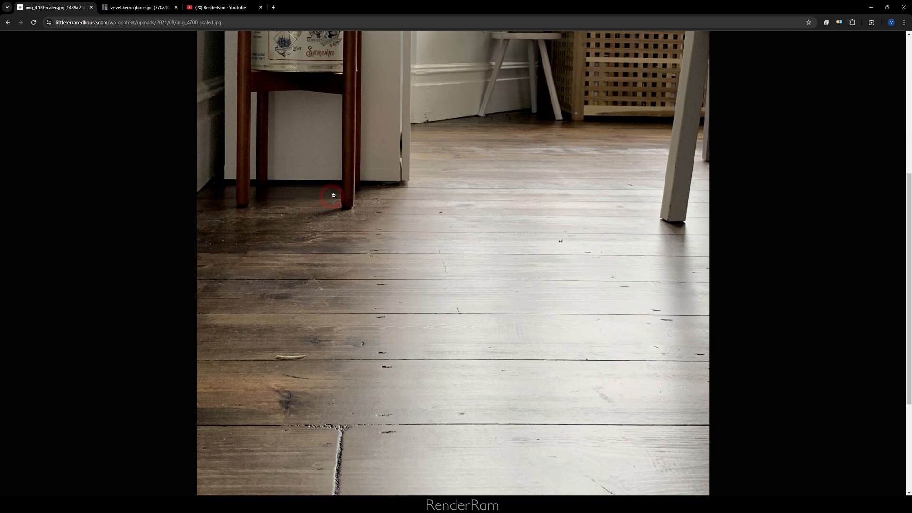
pyautogui.moveTo(219, 199)
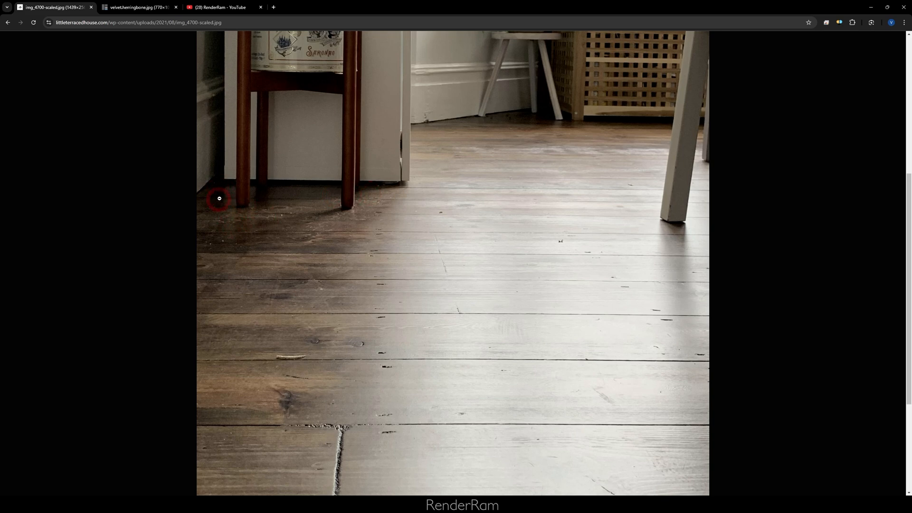
# Step: Switch to the img_4700-scaled.jpg tab with the worn plank floor photo
pyautogui.click(138, 7)
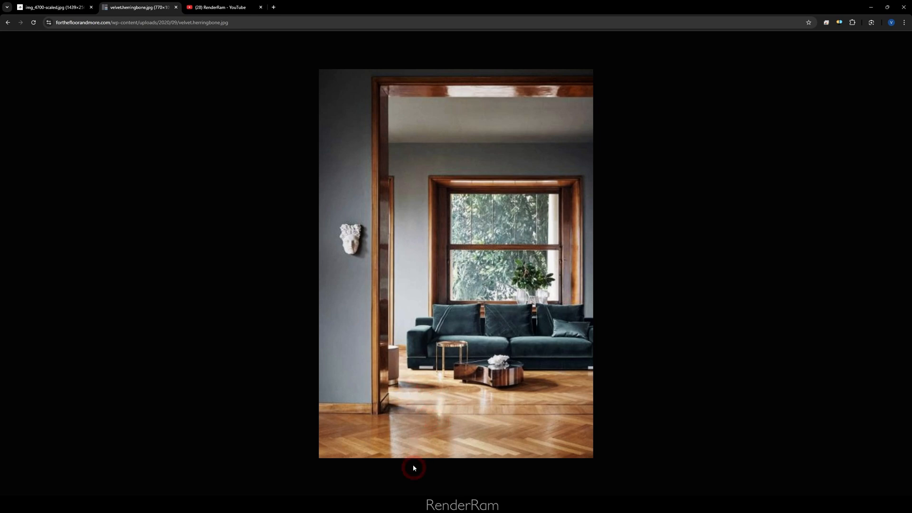
pyautogui.moveTo(563, 402)
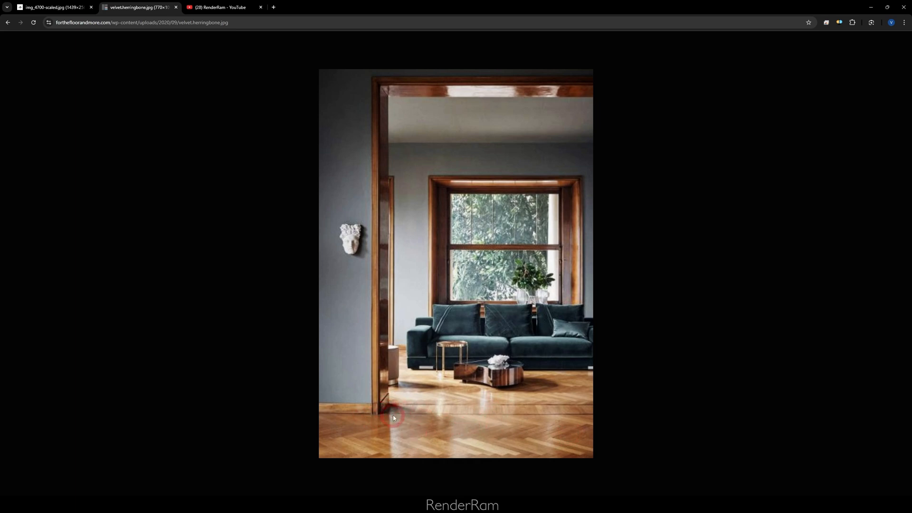
# Step: Switch to the velvet-herringbone.jpg parquet living-room reference
pyautogui.click(391, 414)
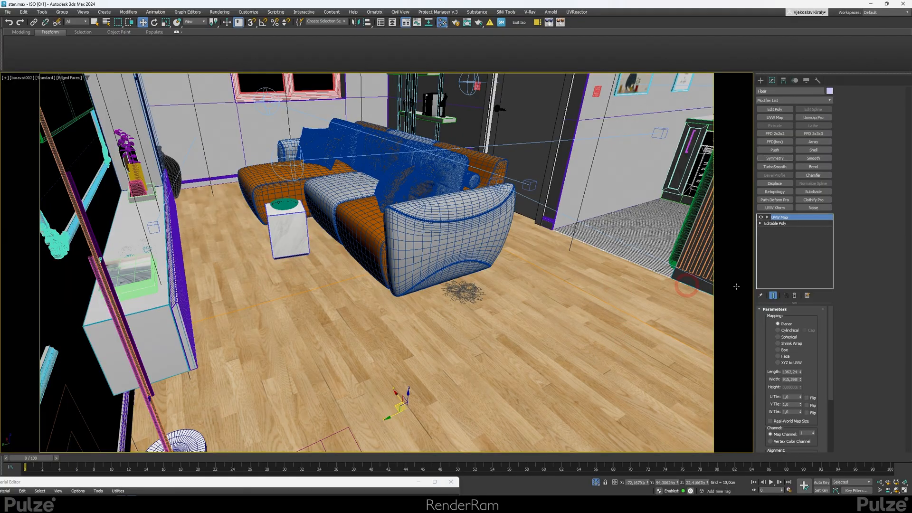
# Step: Add a VertexPaint modifier to Floor by searching 'ver' in the Modifier List
pyautogui.click(814, 191)
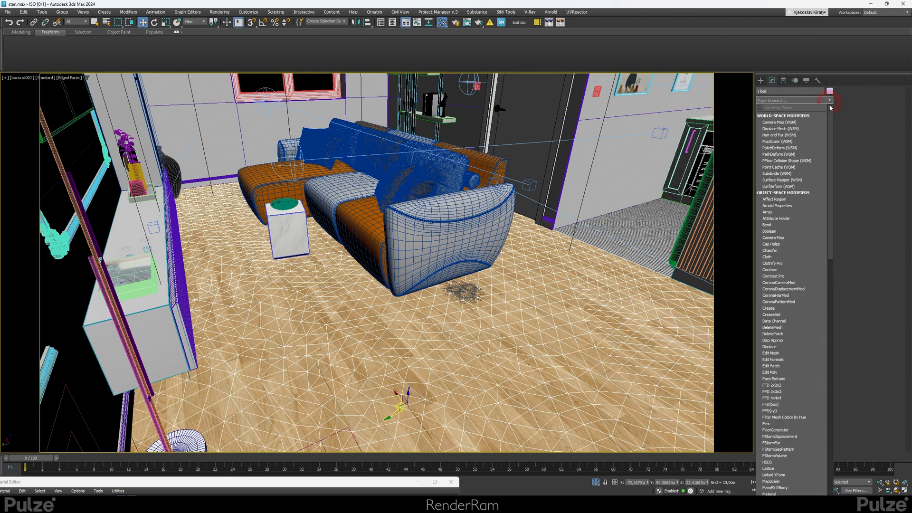
pyautogui.write('ver')
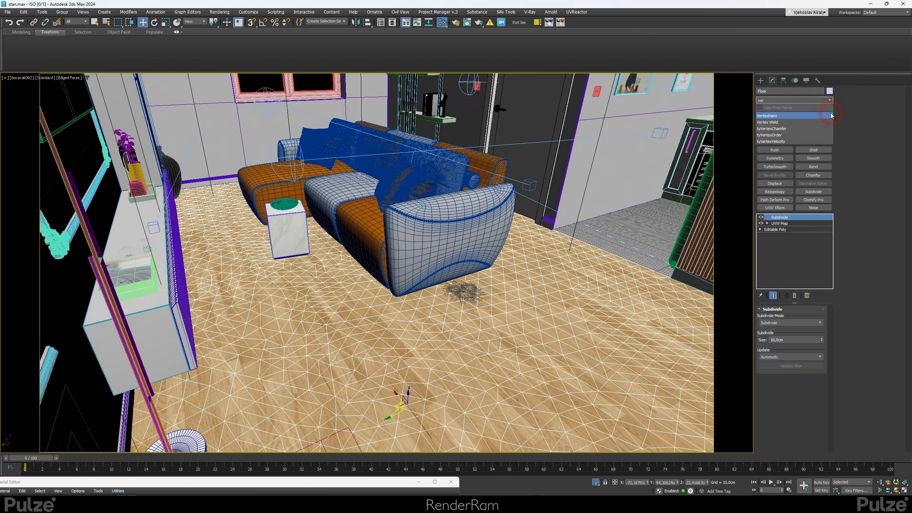
pyautogui.click(767, 115)
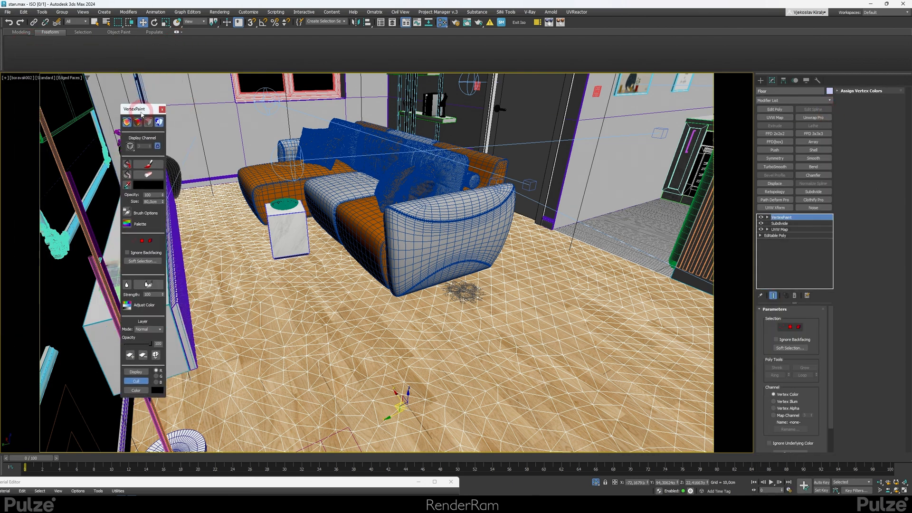
# Step: Paint black vertex-colour patches around the sofa and into the neighbouring room's corner
pyautogui.moveTo(135, 109); pyautogui.dragTo(106, 111)
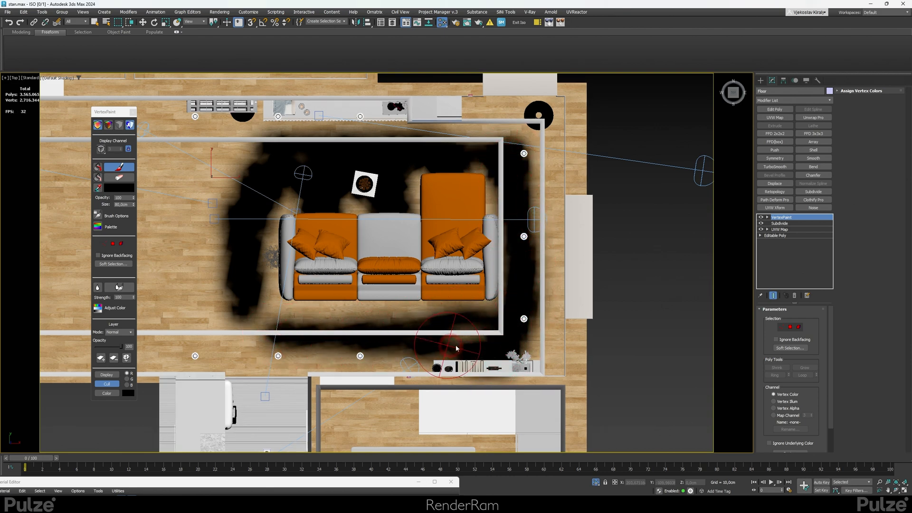
pyautogui.moveTo(457, 349); pyautogui.dragTo(360, 354)
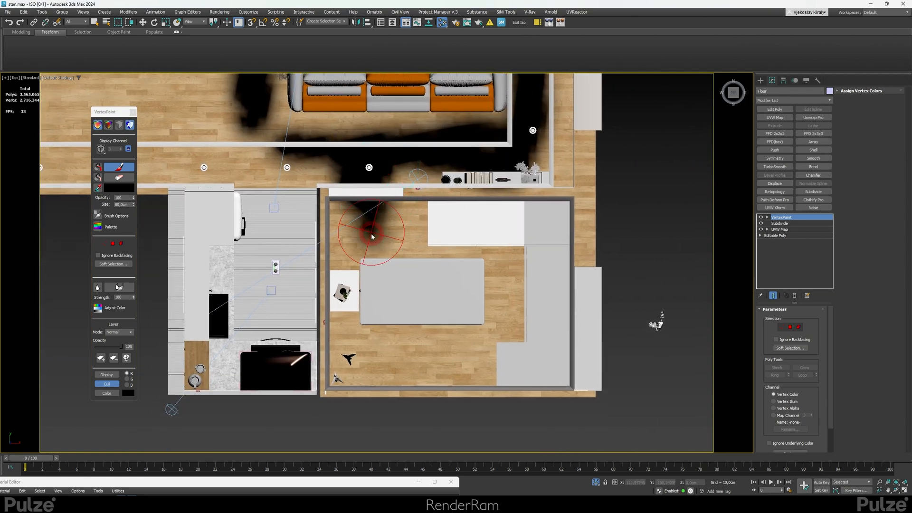
pyautogui.moveTo(372, 235); pyautogui.dragTo(494, 265)
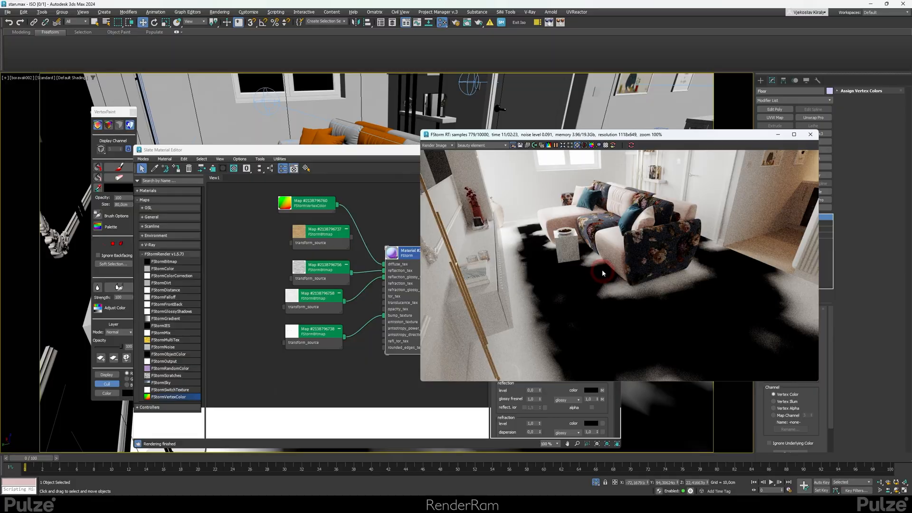
pyautogui.moveTo(707, 242)
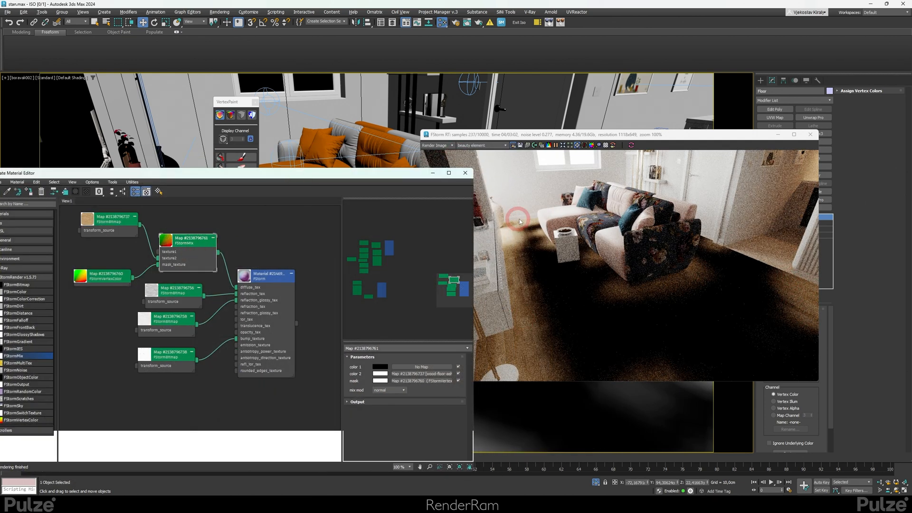
pyautogui.moveTo(525, 346)
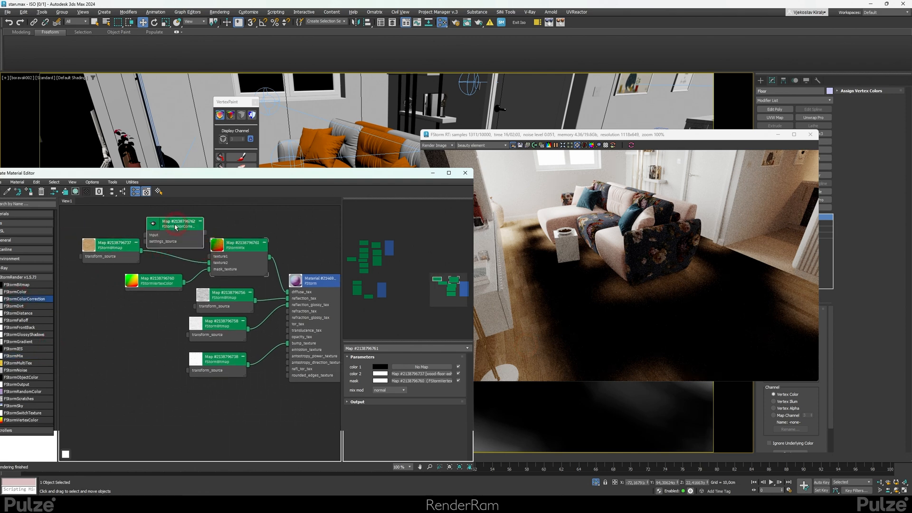
# Step: Set the FStormColorCorrection node's offset to 0,001
pyautogui.click(173, 222)
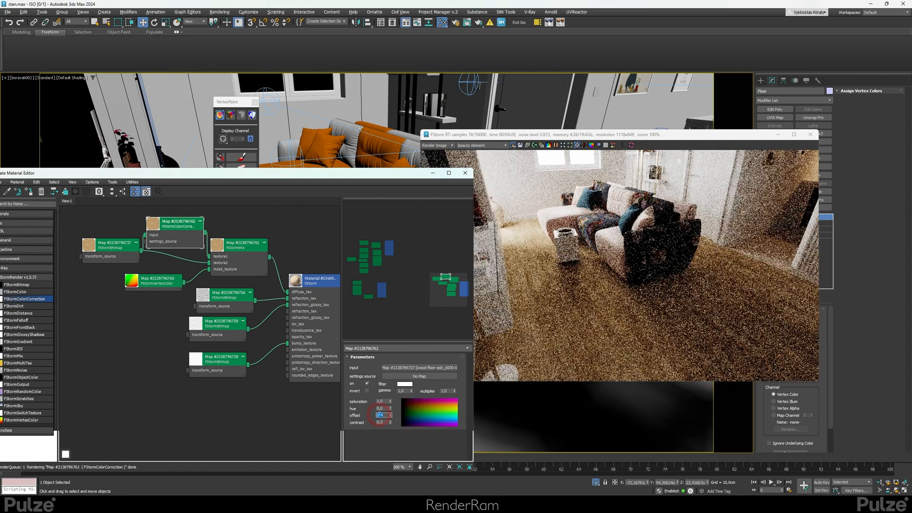
pyautogui.write('0,001')
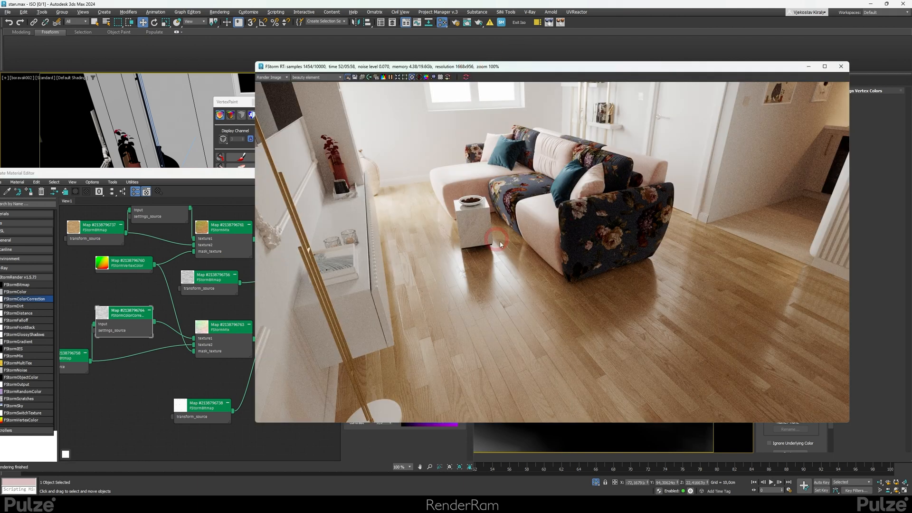
pyautogui.moveTo(769, 330)
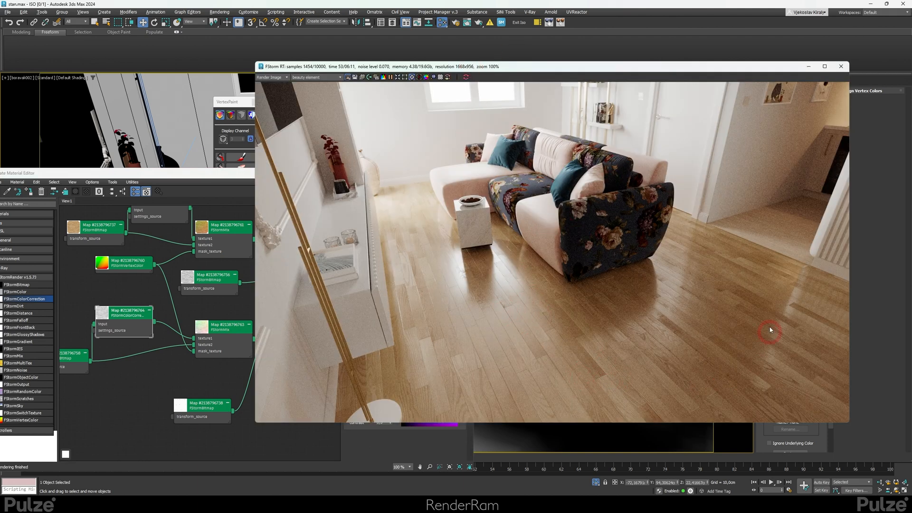
pyautogui.moveTo(647, 78)
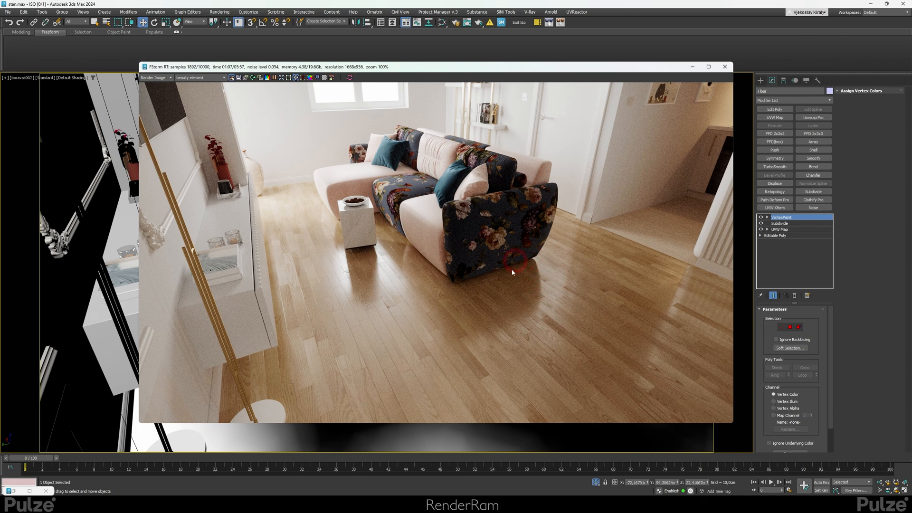
pyautogui.moveTo(403, 250)
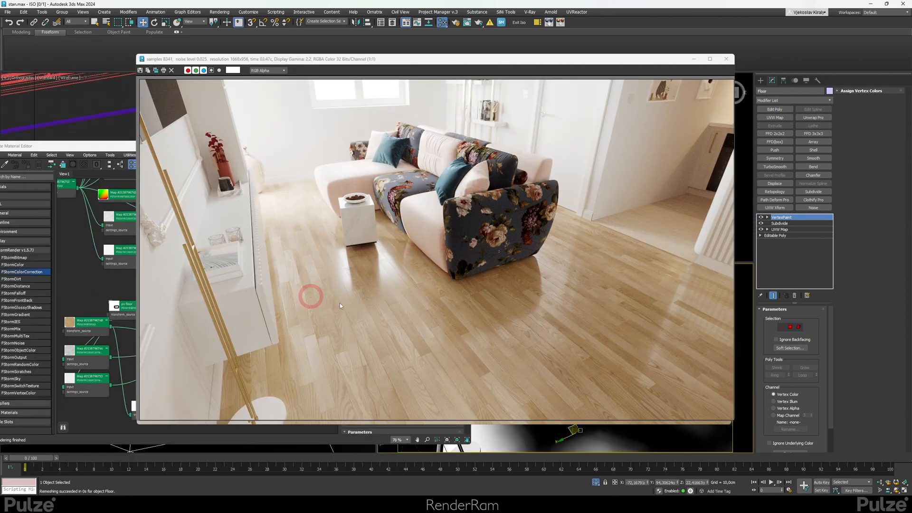
pyautogui.moveTo(331, 290)
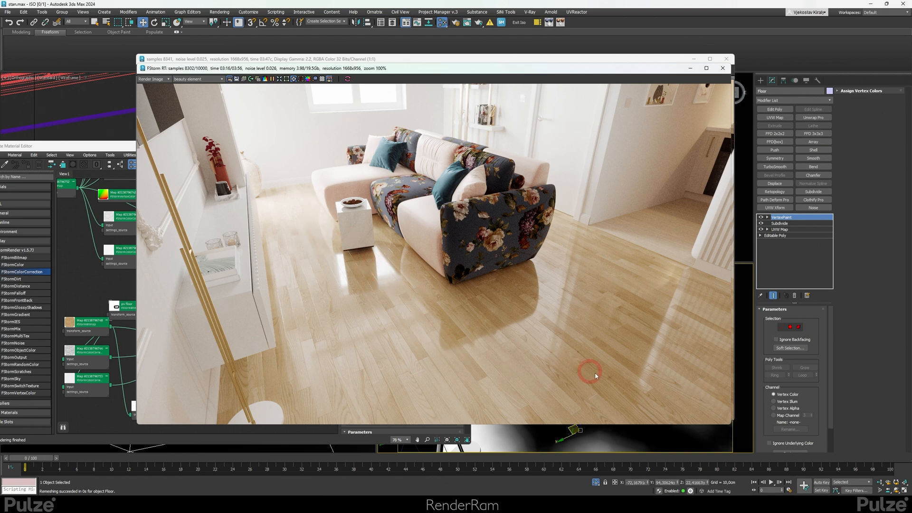
pyautogui.moveTo(605, 101)
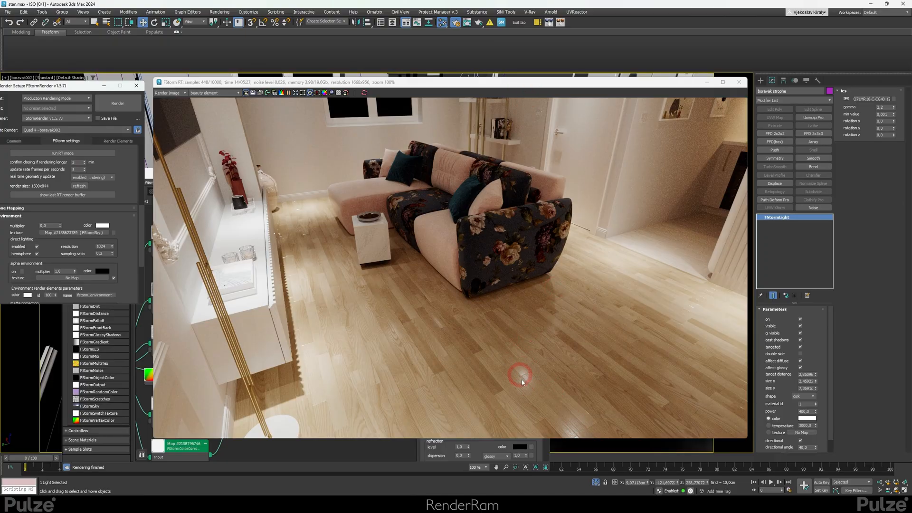
pyautogui.moveTo(554, 288)
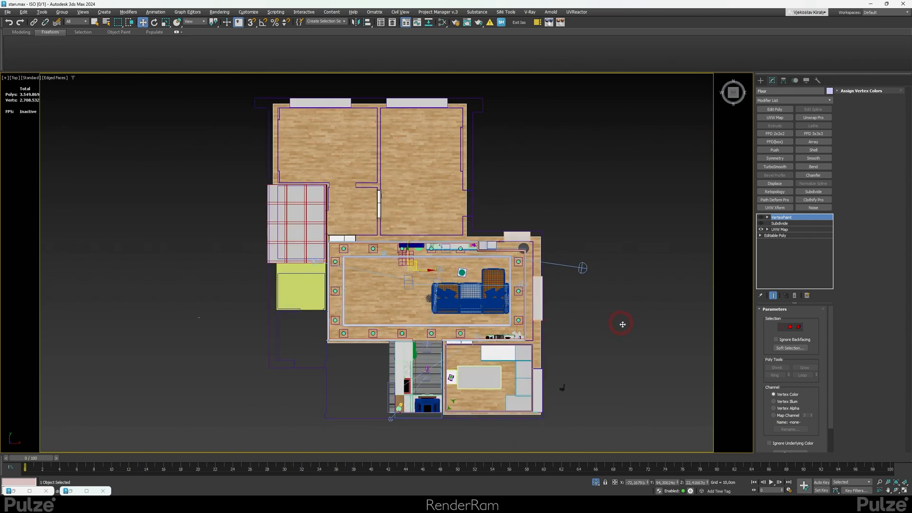
# Step: Snip the Top viewport floor plan region as a screenshot
pyautogui.moveTo(272, 103); pyautogui.dragTo(539, 409)
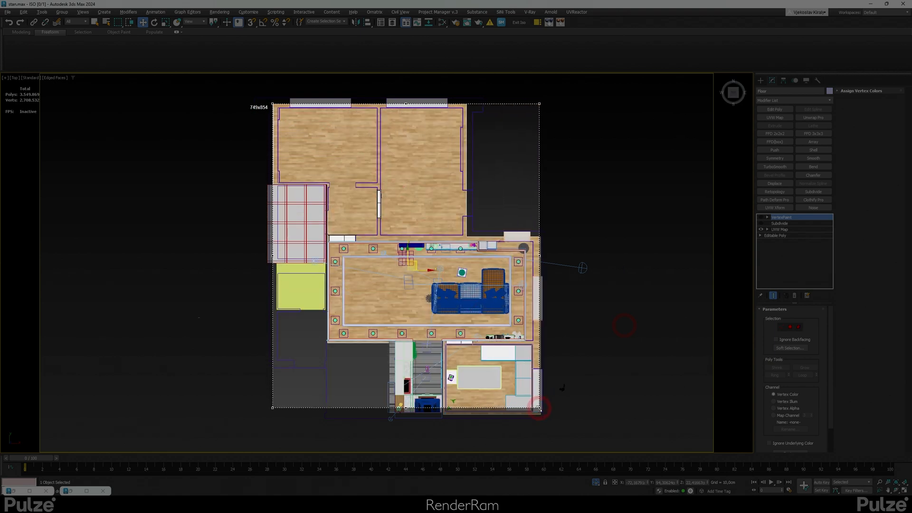
pyautogui.moveTo(539, 409); pyautogui.dragTo(542, 415)
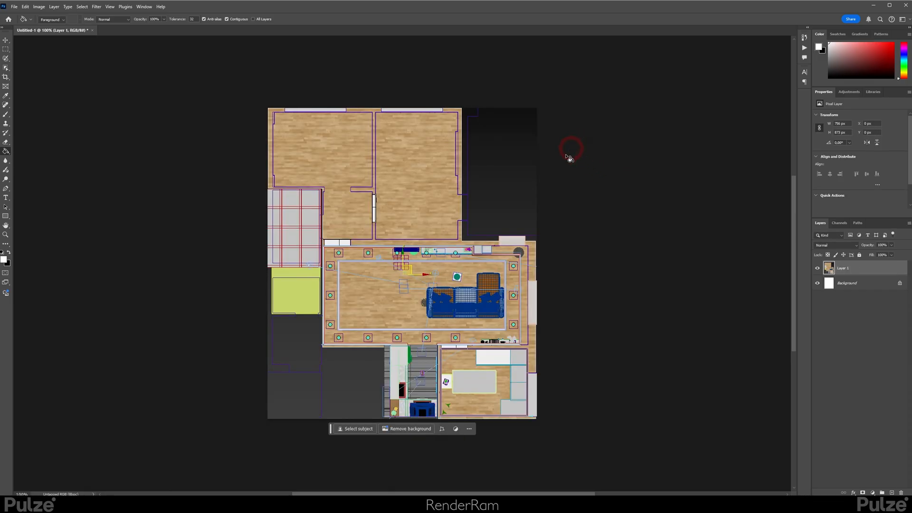
pyautogui.moveTo(42, 8)
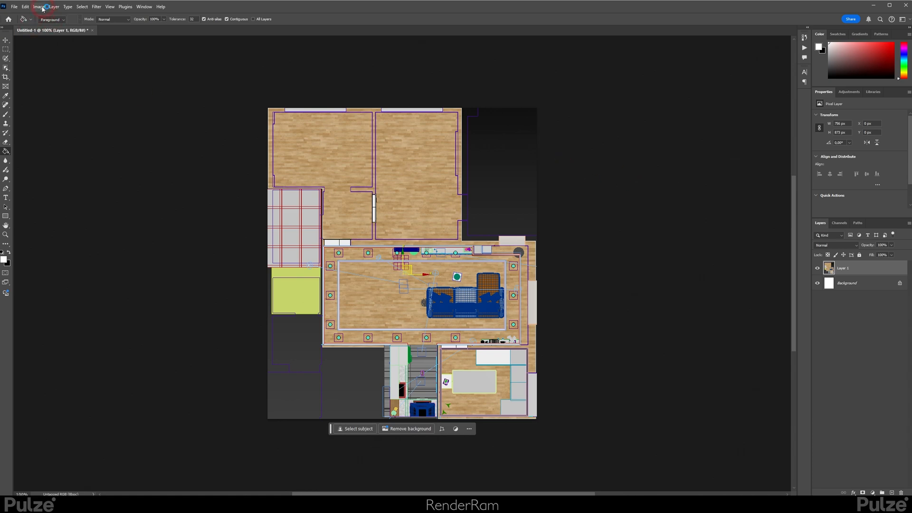
# Step: Paint a soft black wear mask above the sofa on the Photoshop layer
pyautogui.click(38, 6)
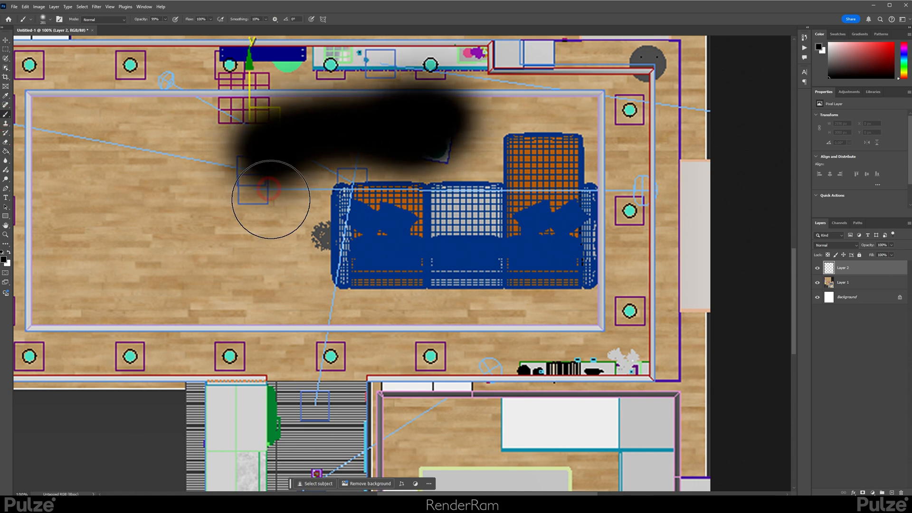
pyautogui.moveTo(269, 200); pyautogui.dragTo(634, 273)
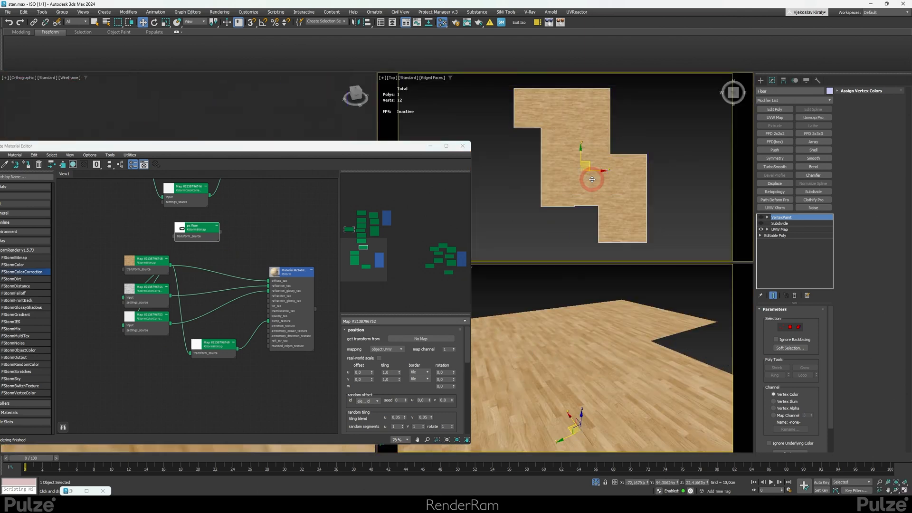
# Step: Fit Floor's UVW Map planar gizmo to the floor's full extent
pyautogui.click(780, 229)
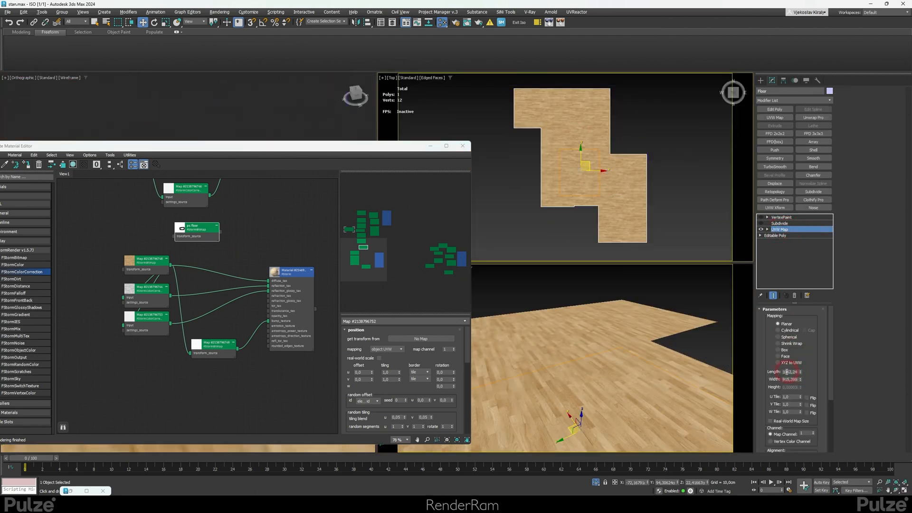
pyautogui.click(779, 357)
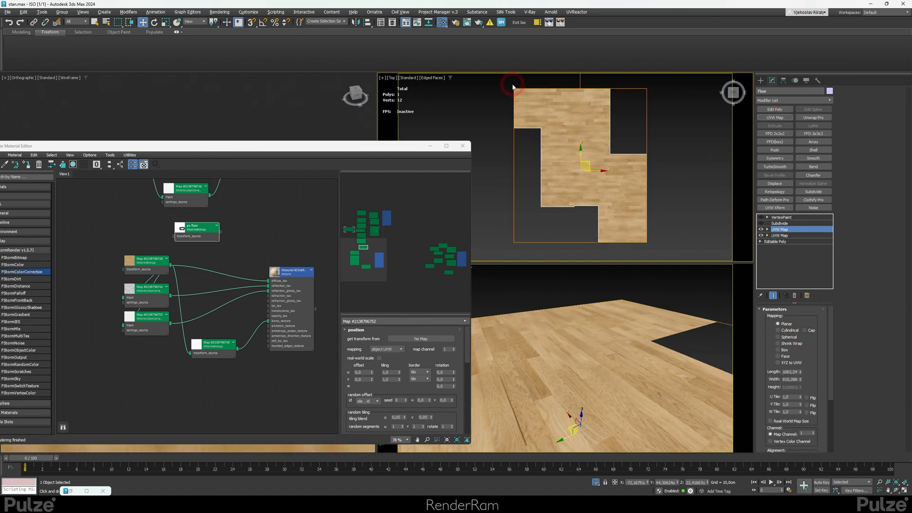
pyautogui.moveTo(640, 198)
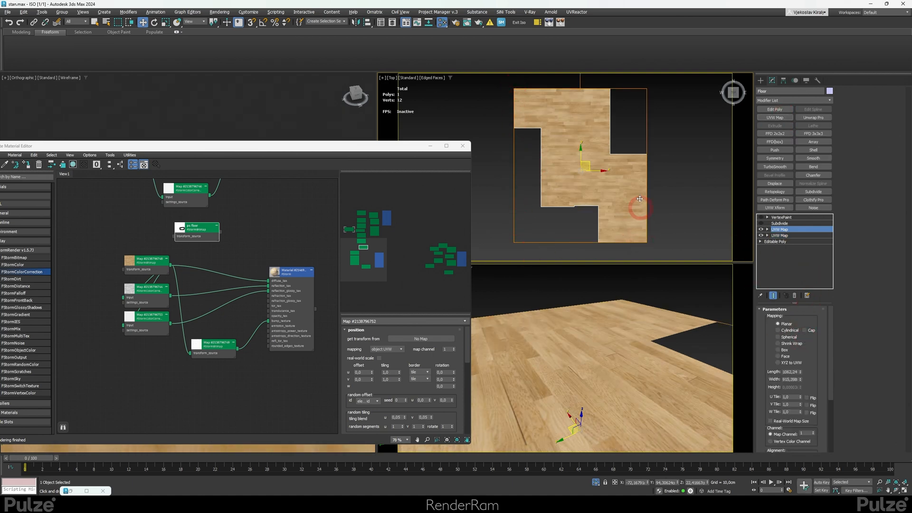